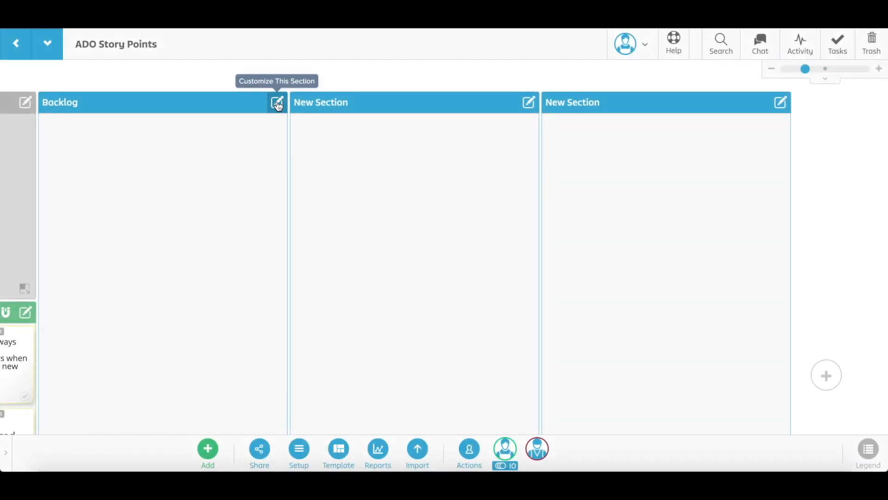
Step: Make the Backlog section an Azure DevOps Backlog for project Stormboard with Keep in Sync on, and save
{"action": "left_click", "coordinate": [276, 102]}
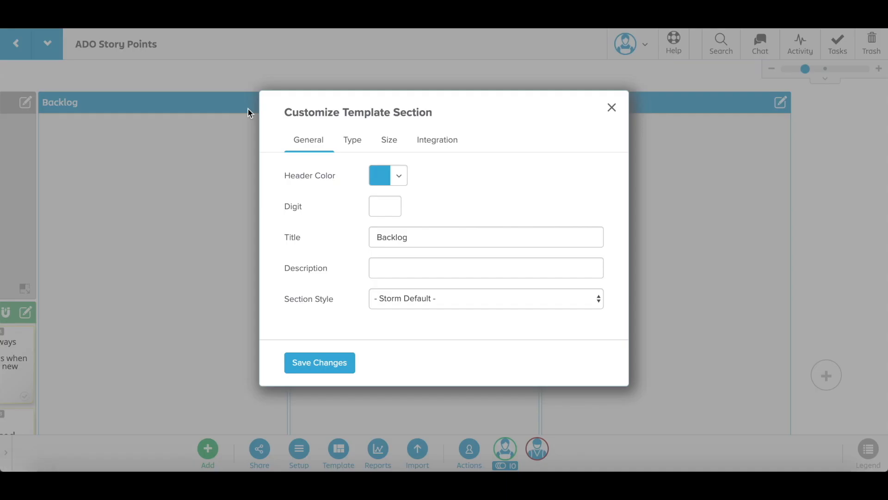
{"action": "left_click", "coordinate": [351, 140]}
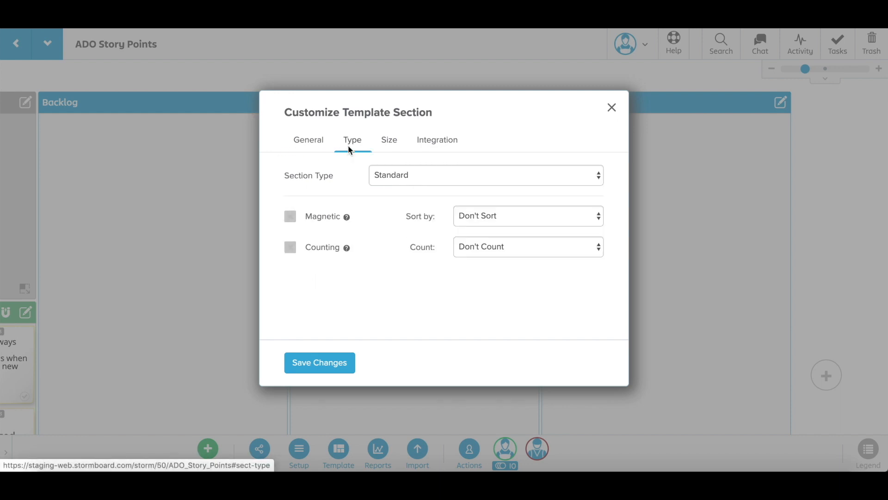
{"action": "left_click", "coordinate": [484, 175]}
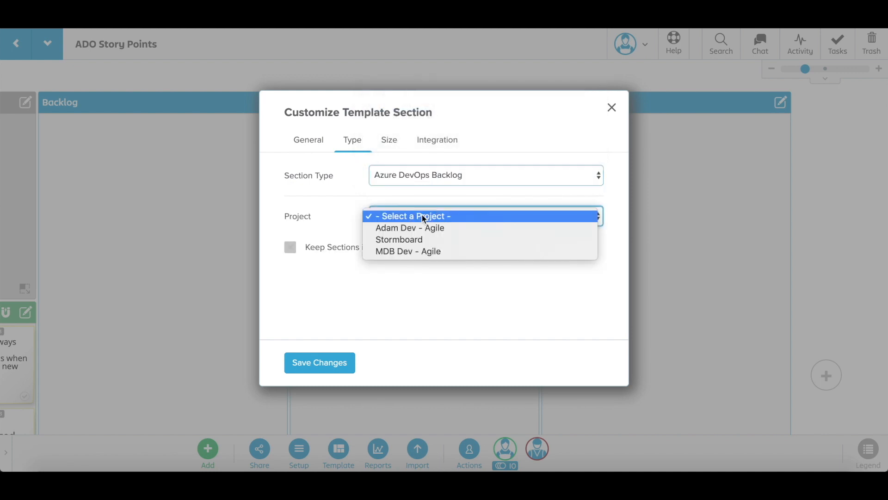
{"action": "left_click", "coordinate": [399, 239]}
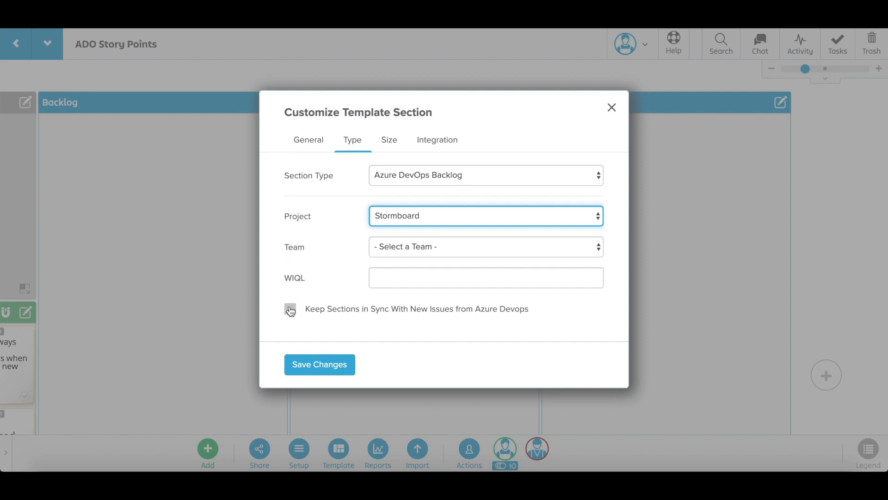
{"action": "left_click", "coordinate": [289, 309]}
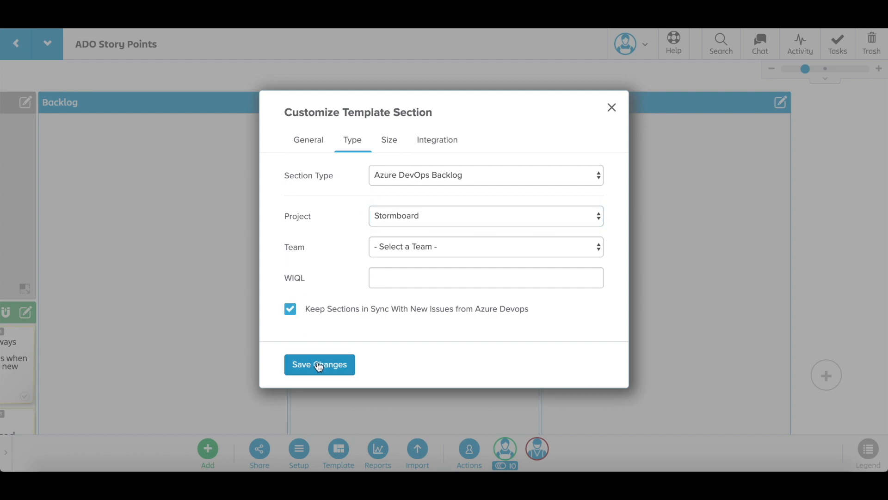
{"action": "left_click", "coordinate": [319, 365]}
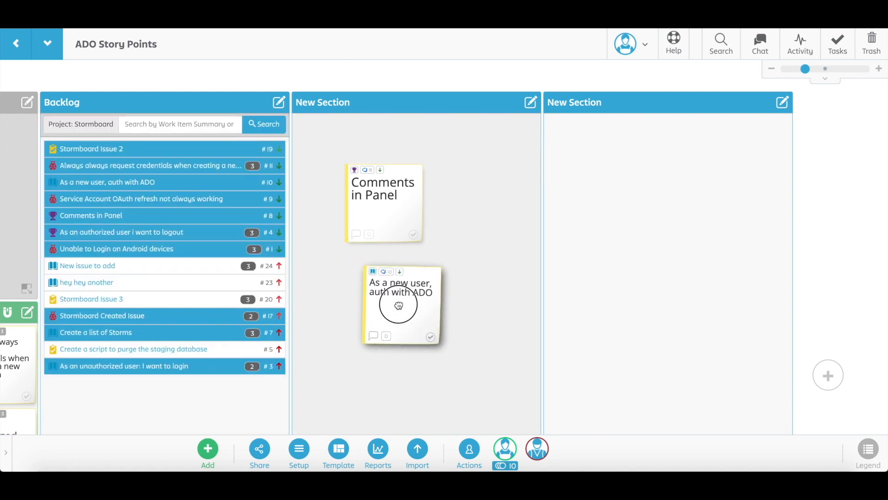
Step: Bring up the options menu of the Story Points section
{"action": "left_click", "coordinate": [544, 94]}
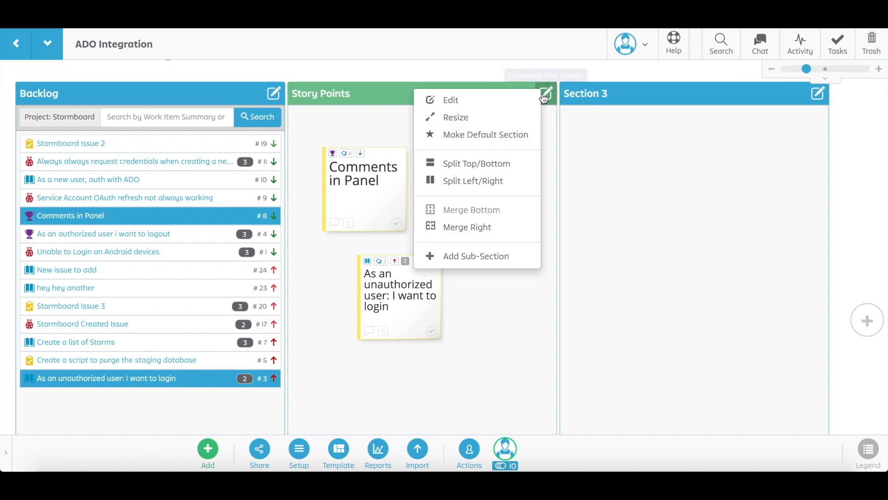
Step: Enable Counting of Story Points with a Capacity of 6 in the section settings and save
{"action": "left_click", "coordinate": [451, 100]}
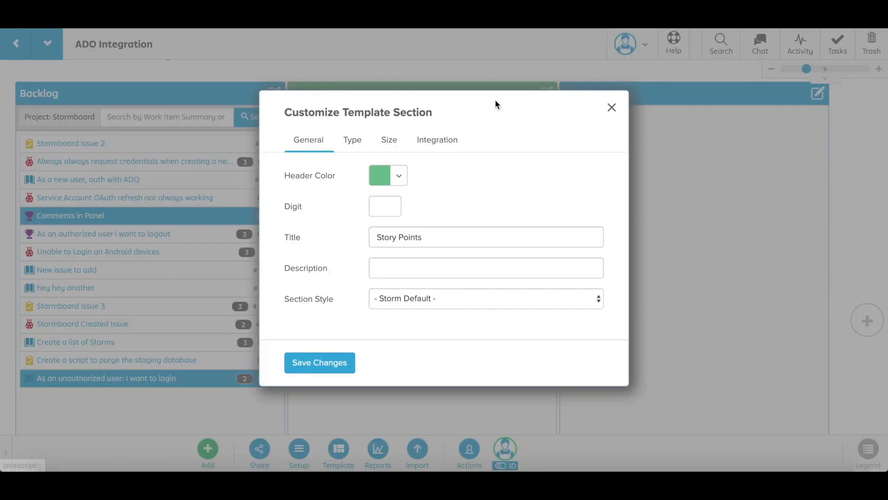
{"action": "left_click", "coordinate": [351, 140]}
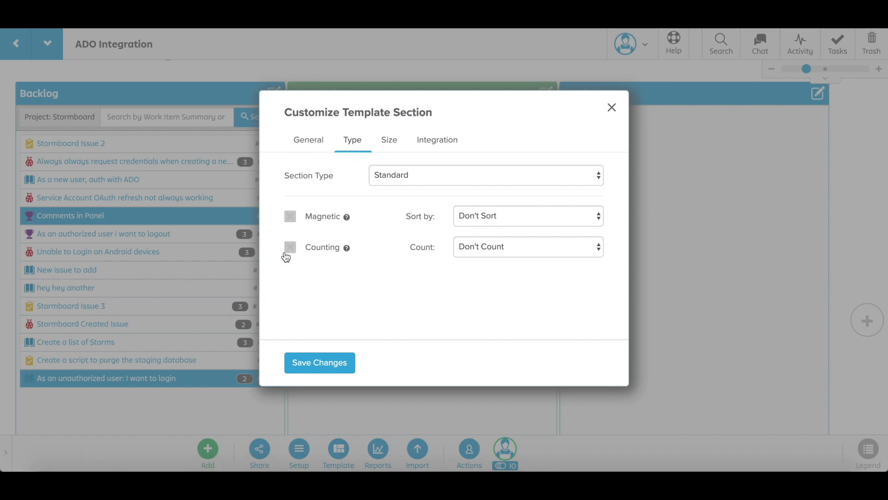
{"action": "left_click", "coordinate": [290, 247]}
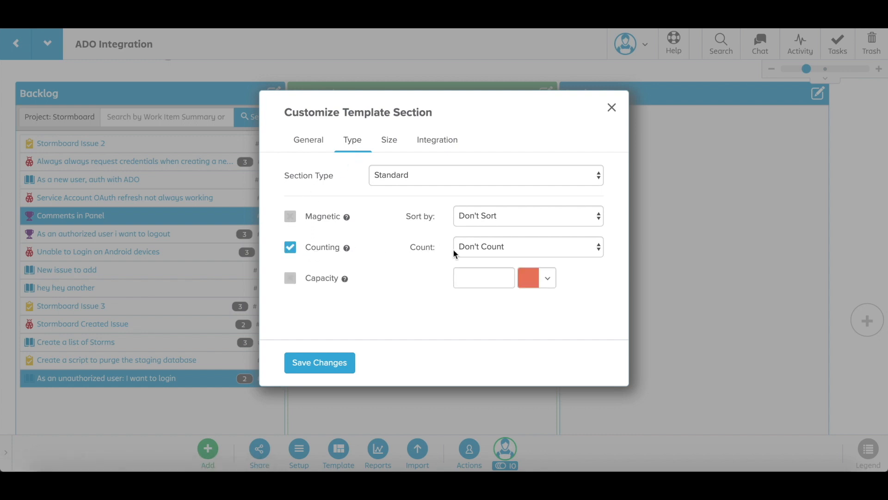
{"action": "left_click", "coordinate": [527, 246]}
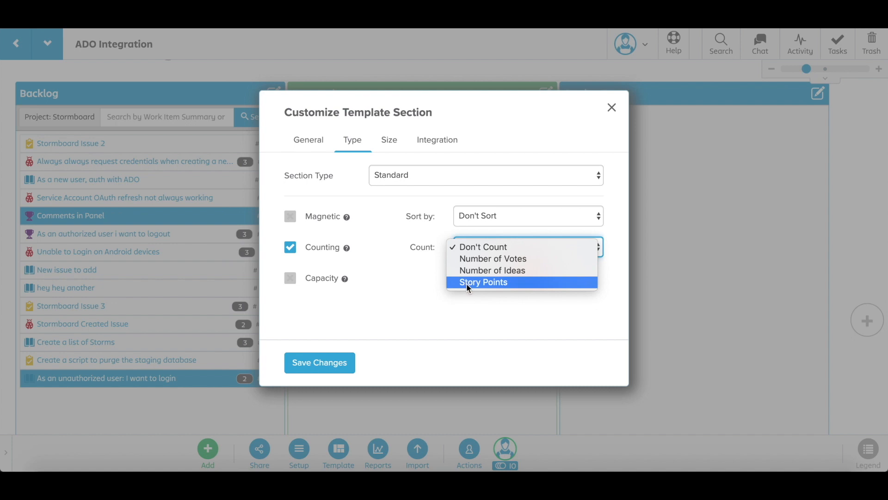
{"action": "left_click", "coordinate": [483, 282]}
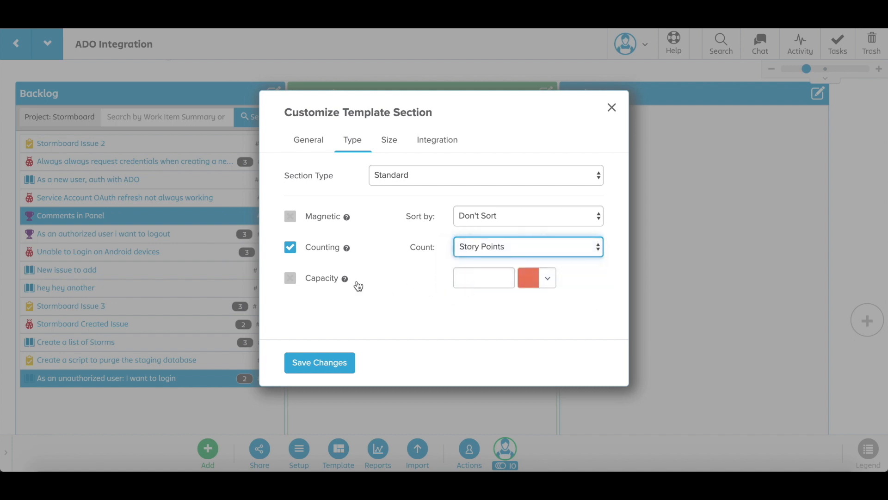
{"action": "left_click", "coordinate": [290, 278]}
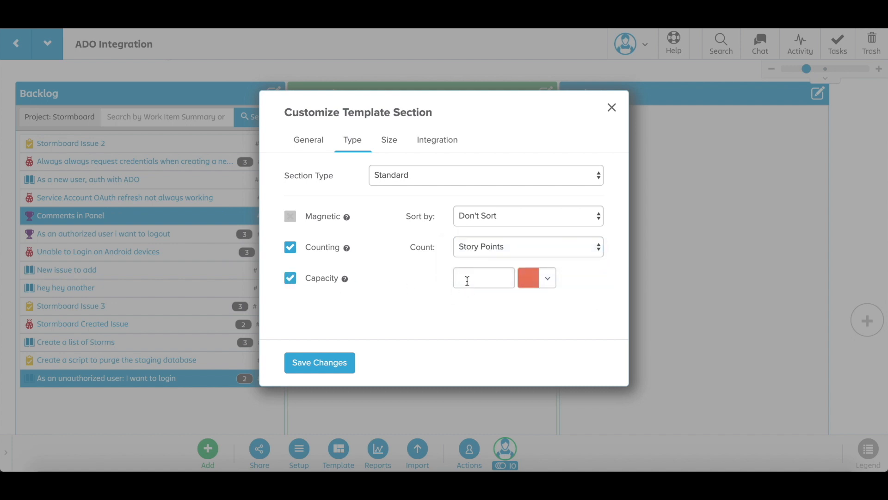
{"action": "type", "text": "6"}
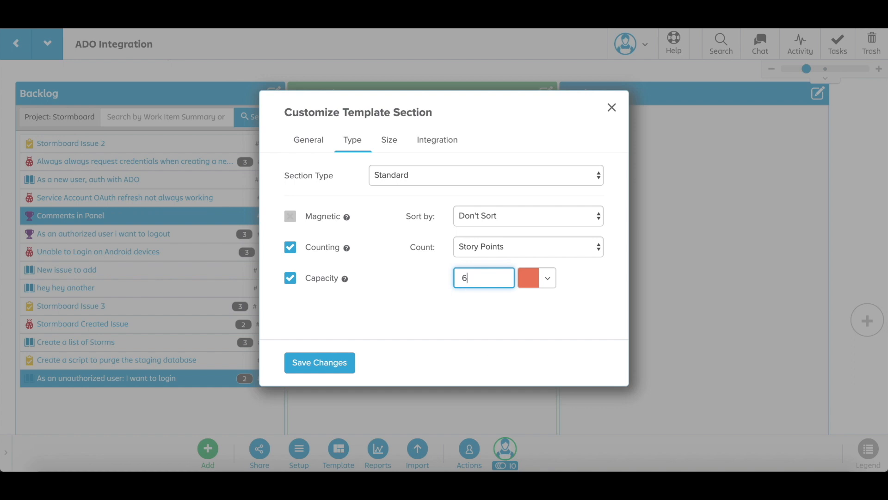
{"action": "left_click", "coordinate": [320, 363]}
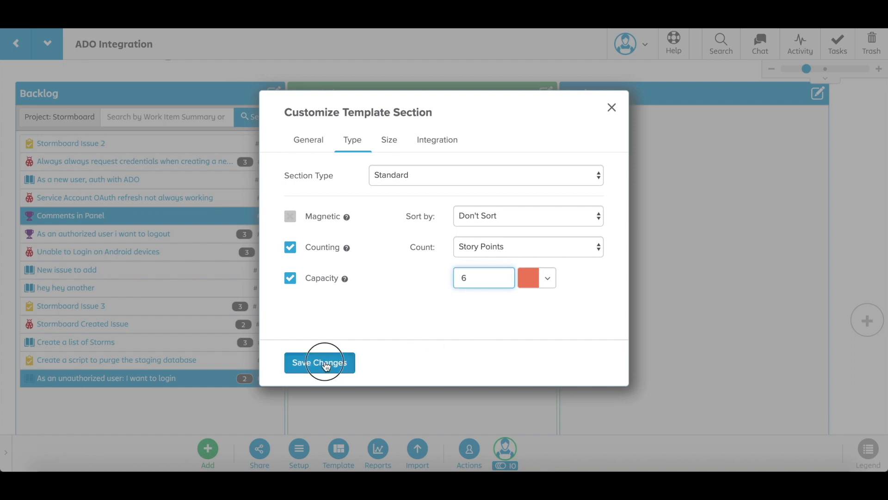
{"action": "left_click", "coordinate": [319, 363]}
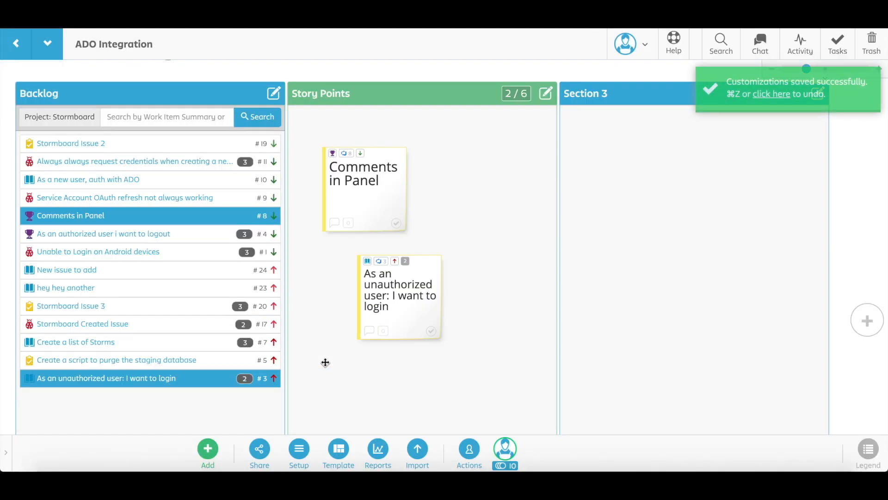
{"action": "mouse_move", "coordinate": [395, 261]}
{"action": "type", "text": "C"}
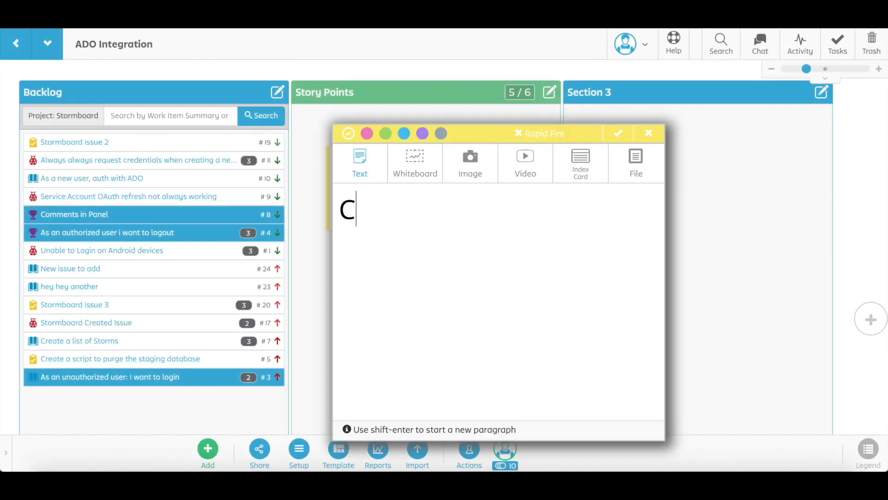
Step: Add a 'Create New Marketing Plan' sticky via the Rapid Fire box
{"action": "type", "text": "reate New M"}
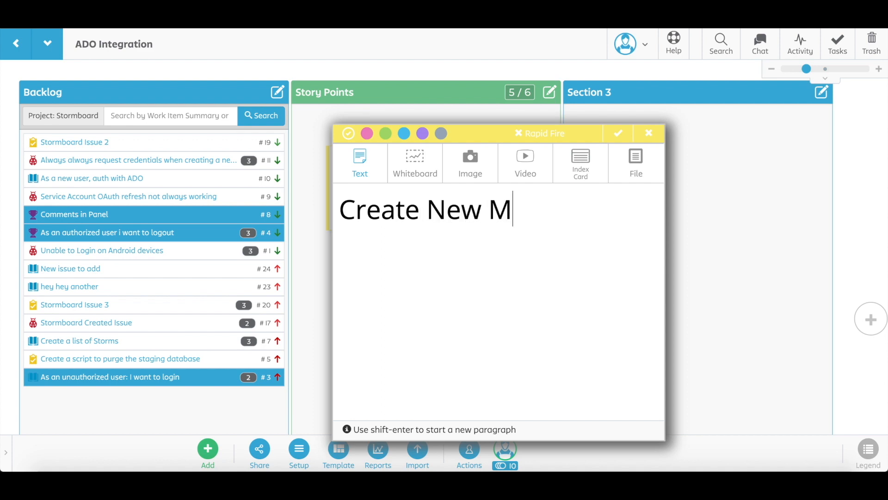
{"action": "type", "text": "arketing p"}
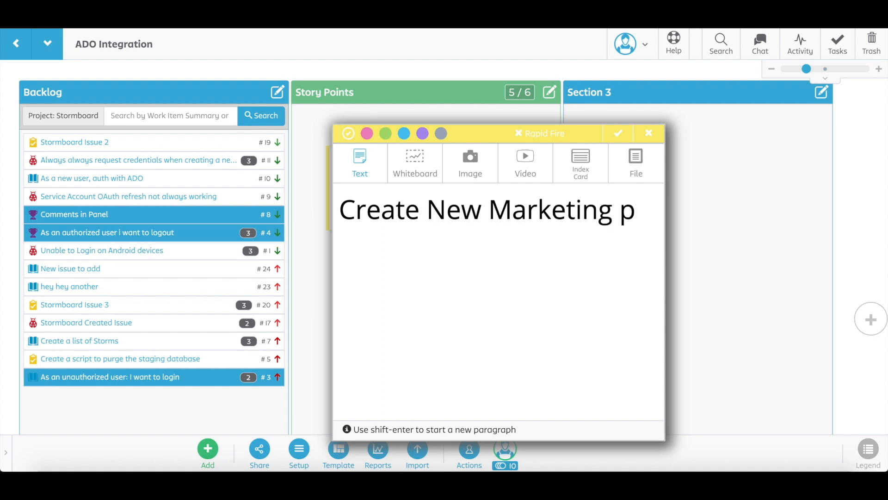
{"action": "type", "text": "la"}
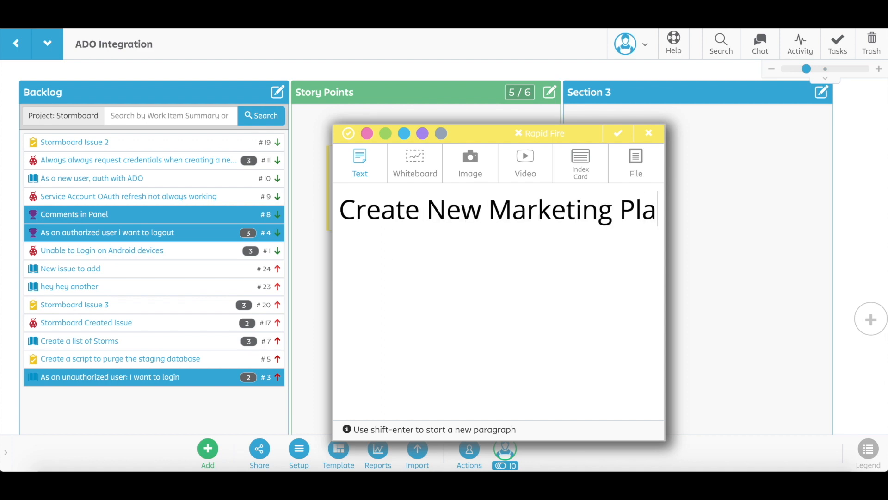
{"action": "left_click", "coordinate": [618, 134]}
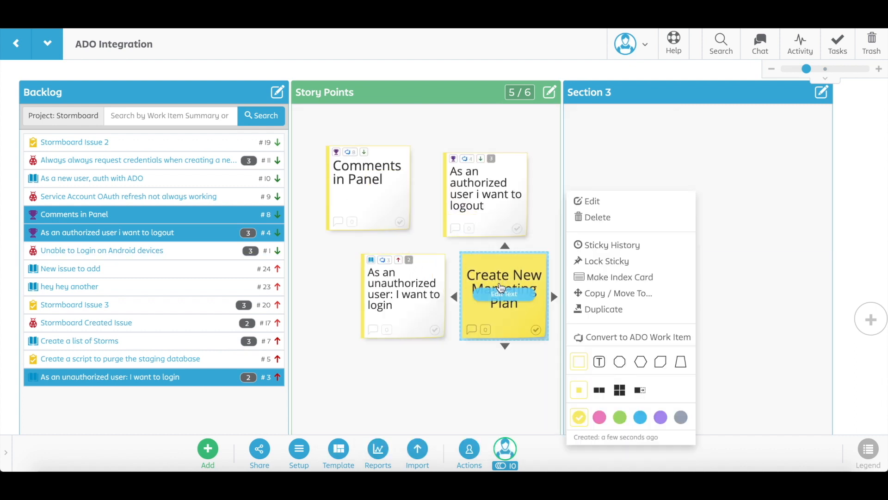
Step: Convert the sticky to an ADO work item: project Stormboard, issue type Task, priority 2
{"action": "left_click", "coordinate": [636, 337]}
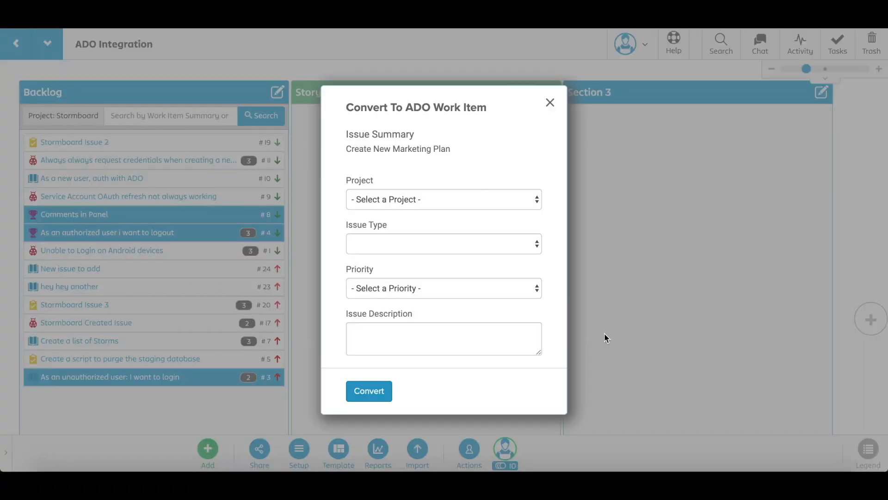
{"action": "left_click", "coordinate": [443, 199]}
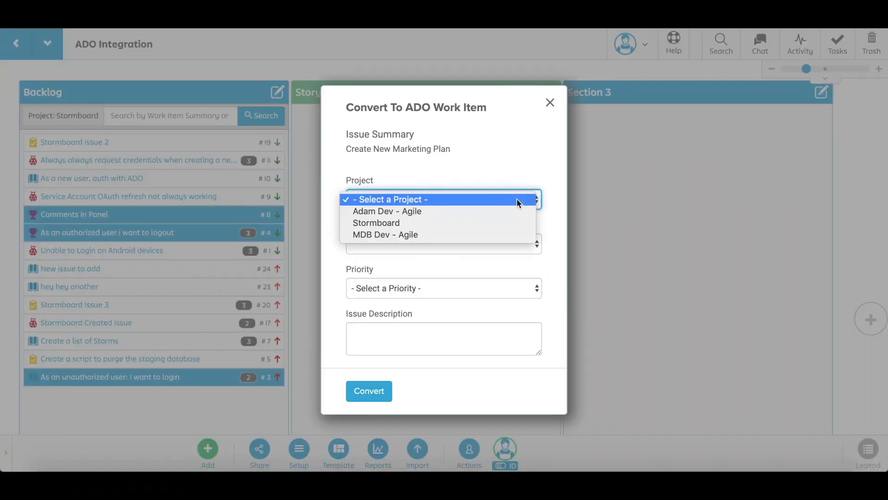
{"action": "left_click", "coordinate": [443, 199]}
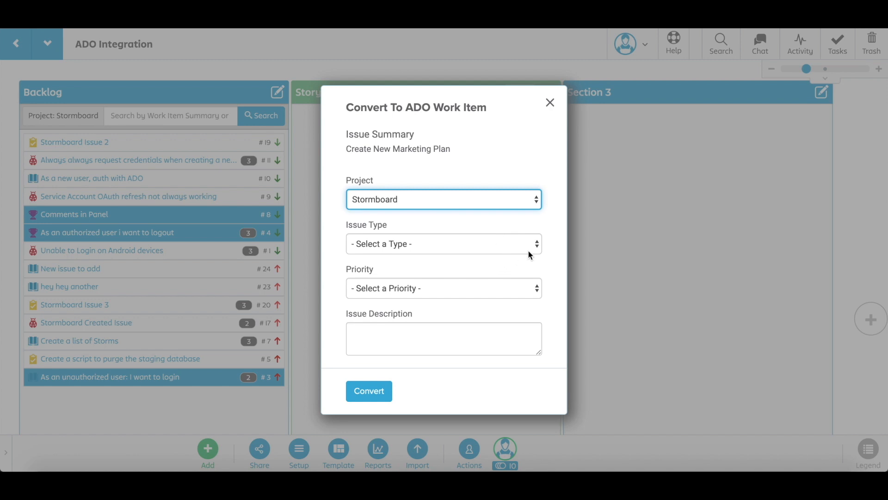
{"action": "left_click", "coordinate": [443, 244]}
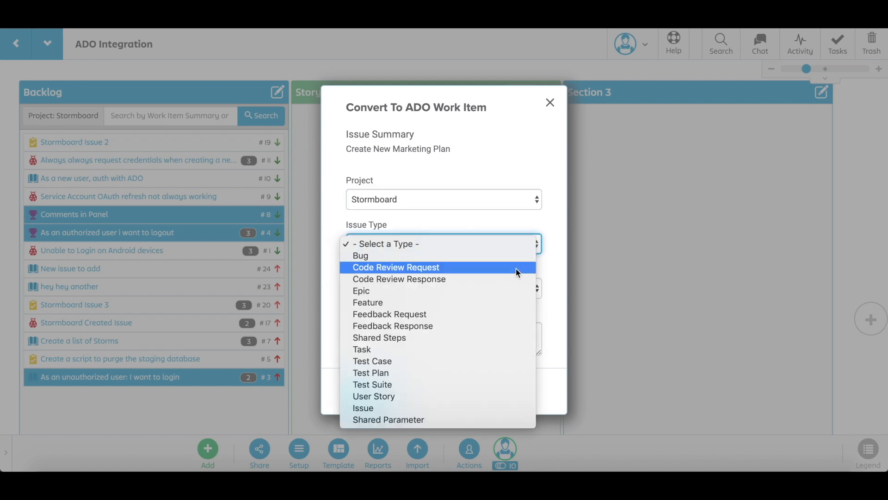
{"action": "left_click", "coordinate": [362, 349]}
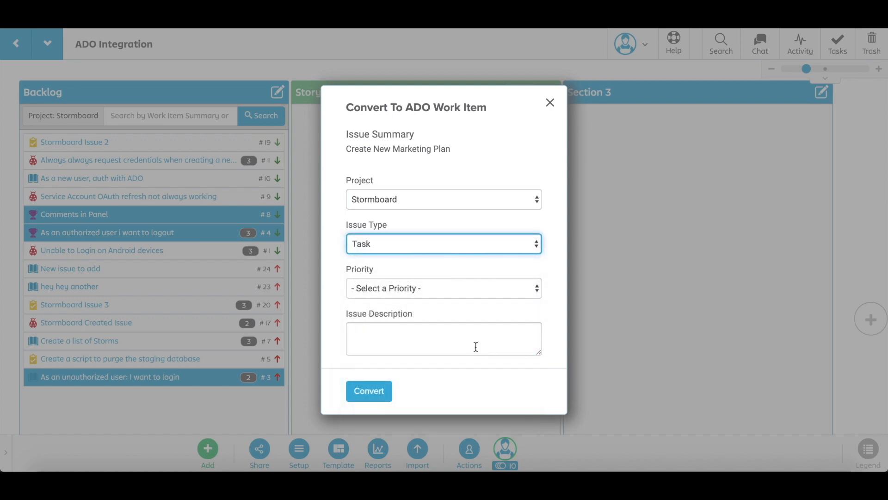
{"action": "left_click", "coordinate": [443, 288]}
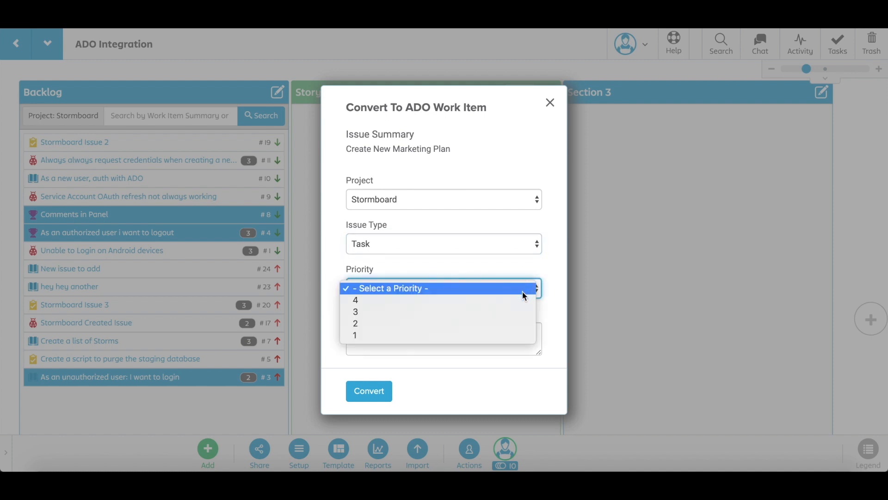
{"action": "left_click", "coordinate": [355, 324]}
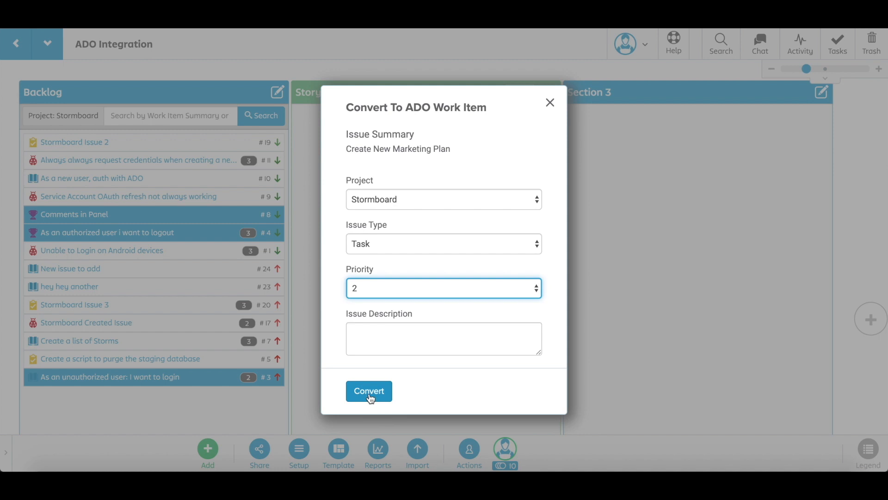
{"action": "left_click", "coordinate": [369, 390]}
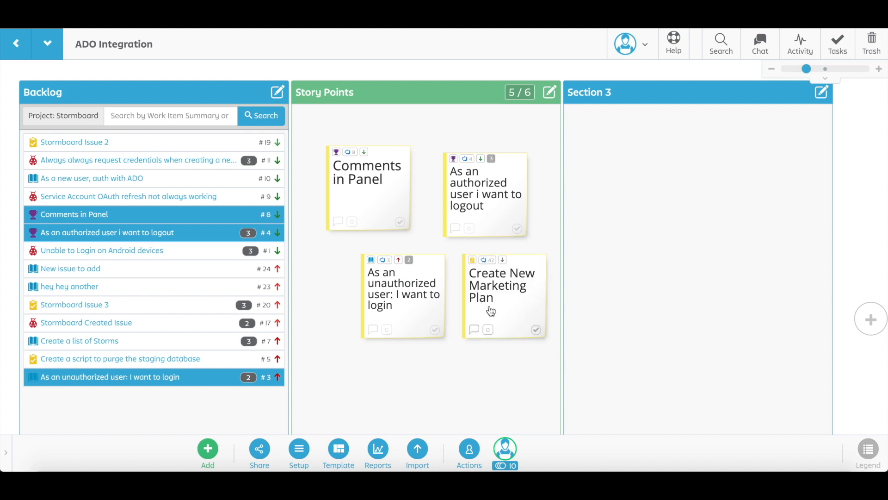
{"action": "mouse_move", "coordinate": [470, 256]}
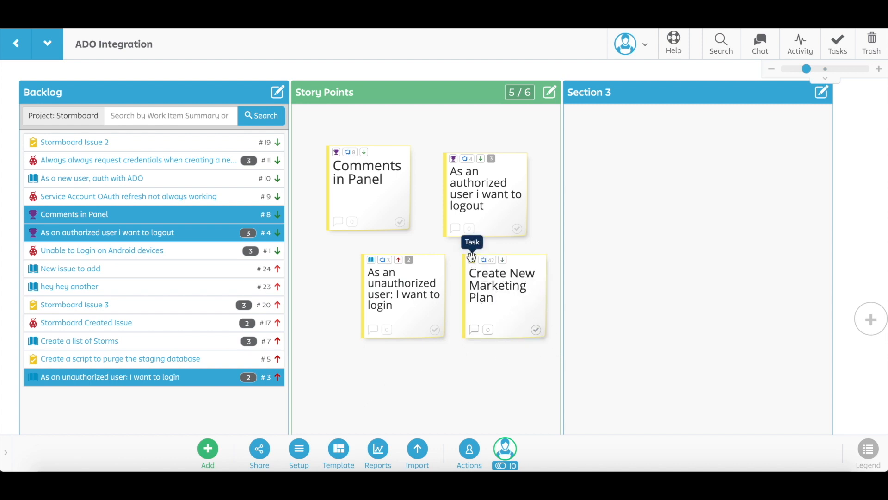